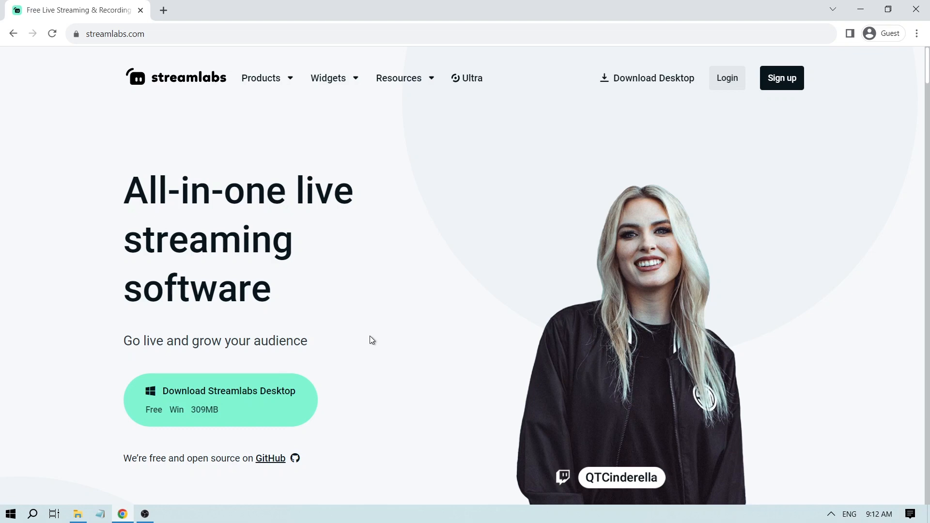
- Download the Streamlabs Desktop Windows installer from streamlabs.com
{"action": "left_click", "coordinate": [536, 34]}
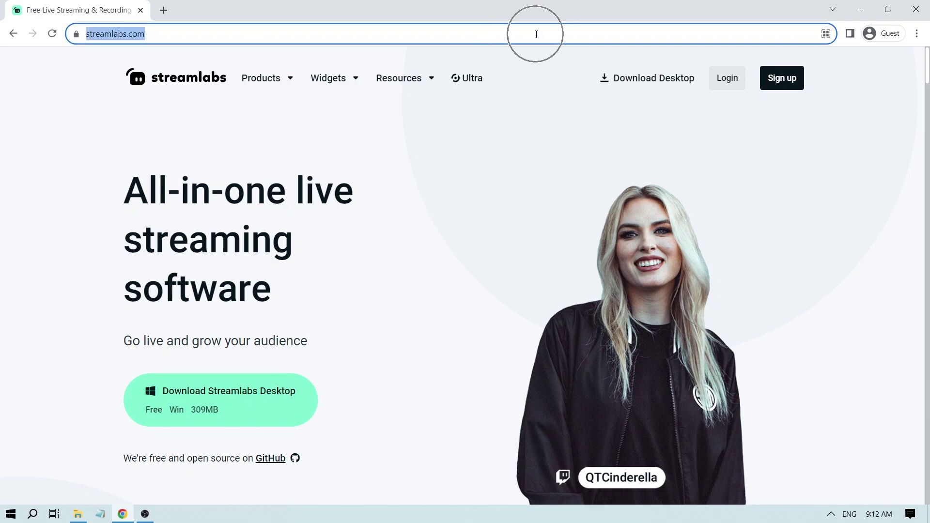
{"action": "left_click", "coordinate": [308, 326]}
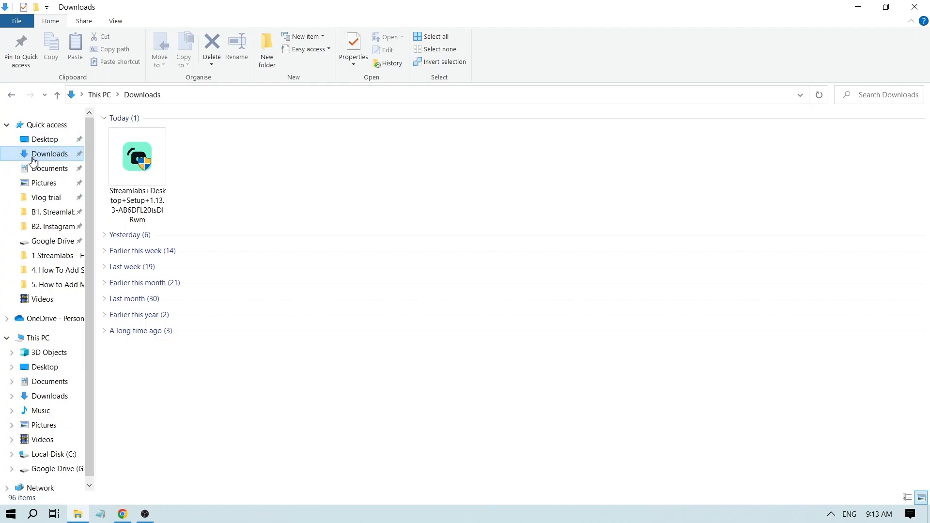
- Run the Streamlabs Desktop Setup file from Downloads and finish with Run Streamlabs Desktop checked
{"action": "left_click", "coordinate": [137, 156]}
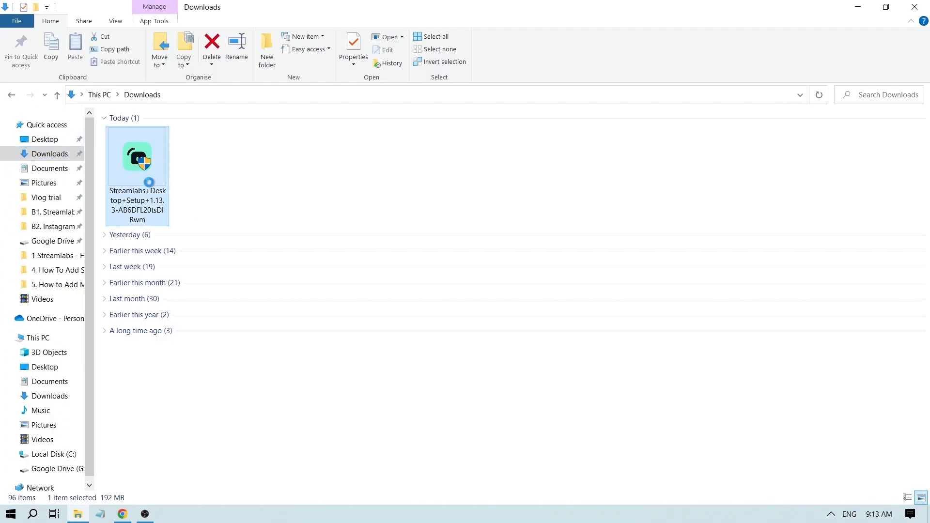
{"action": "double_click", "coordinate": [137, 156]}
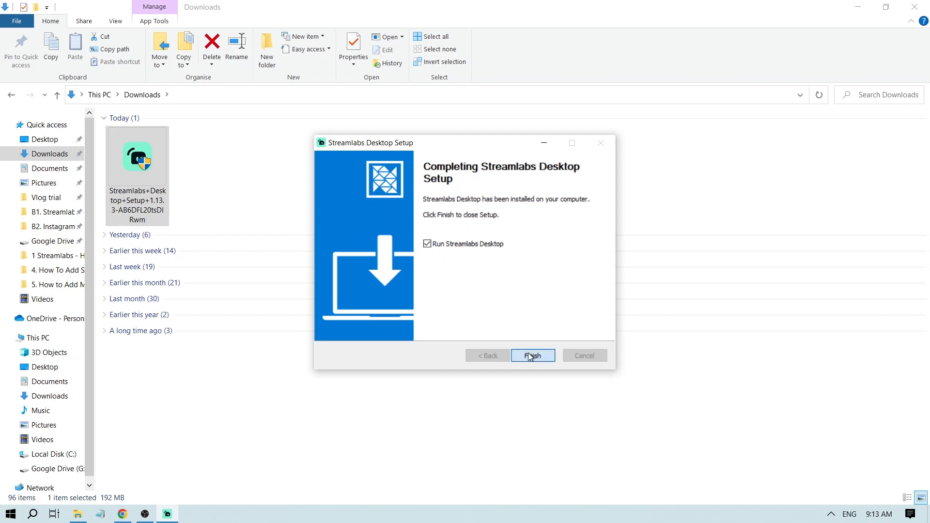
{"action": "left_click", "coordinate": [533, 355]}
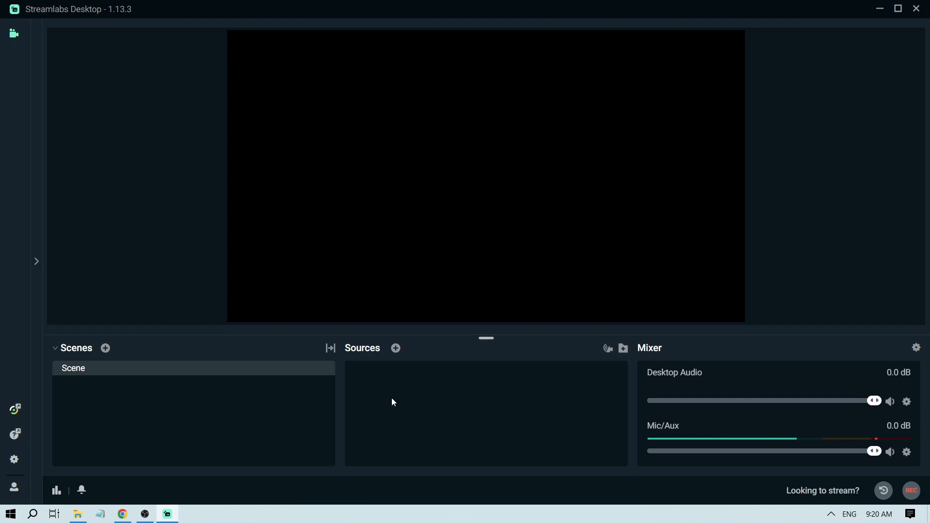
{"action": "mouse_move", "coordinate": [376, 361]}
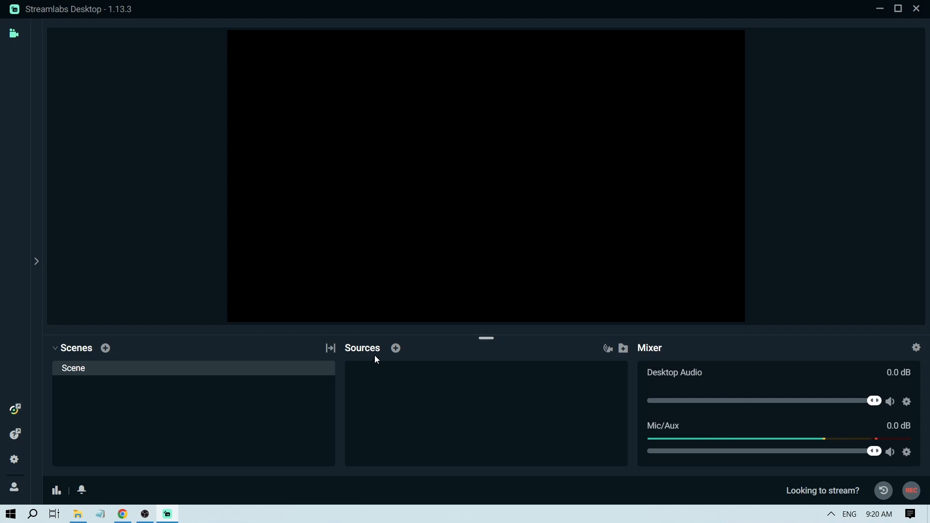
{"action": "mouse_move", "coordinate": [395, 349]}
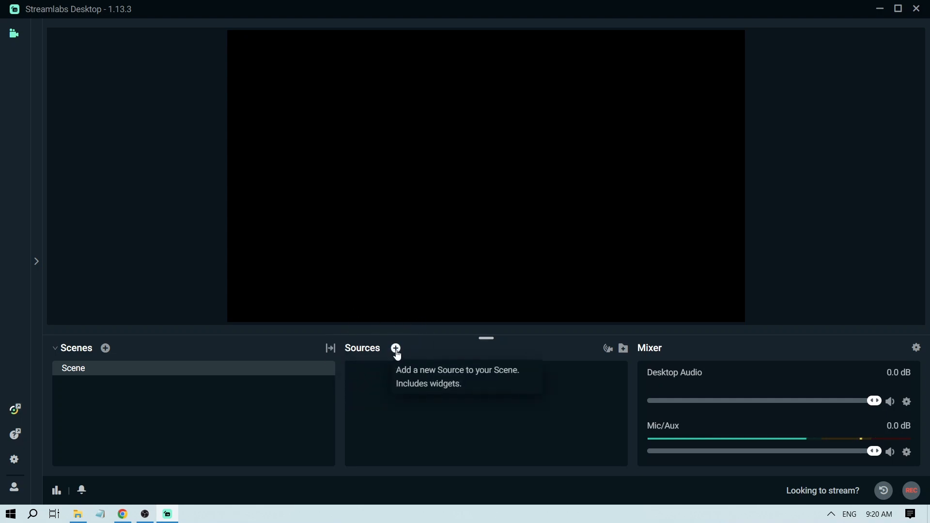
- Add a new Screen Capture source to the scene, naming it 'Monitor 1'
{"action": "left_click", "coordinate": [395, 348]}
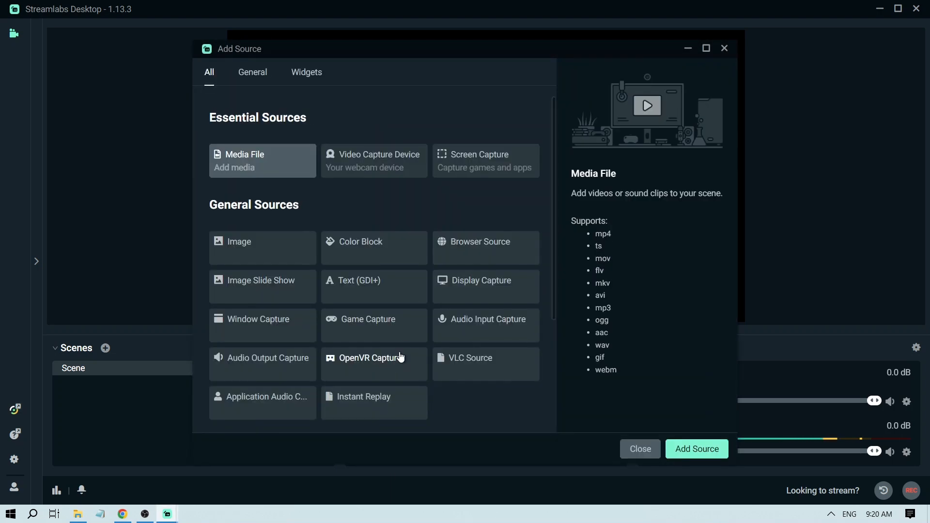
{"action": "left_click", "coordinate": [486, 161]}
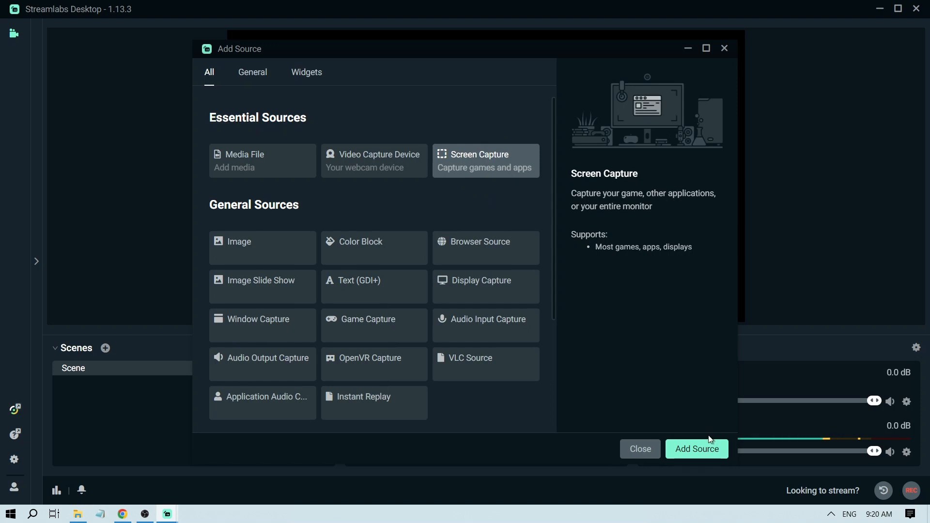
{"action": "left_click", "coordinate": [697, 450]}
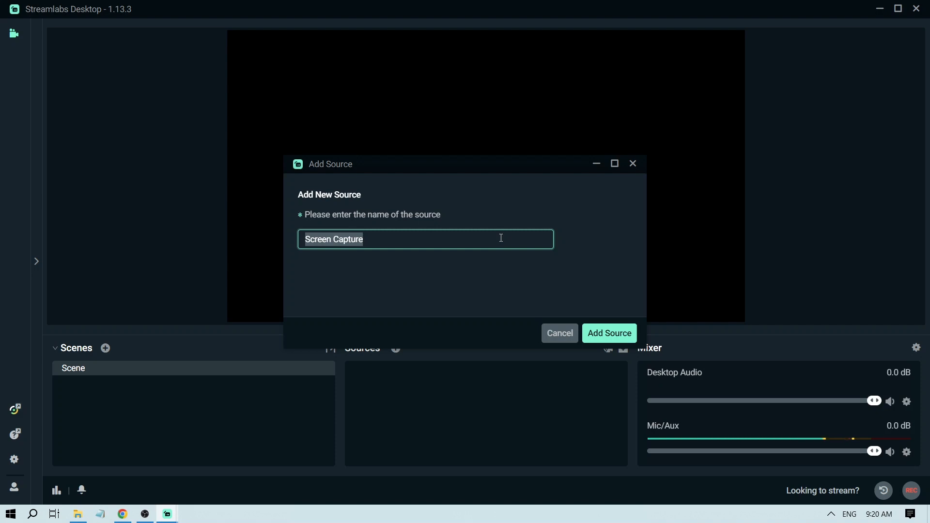
{"action": "type", "text": "Monitor 1"}
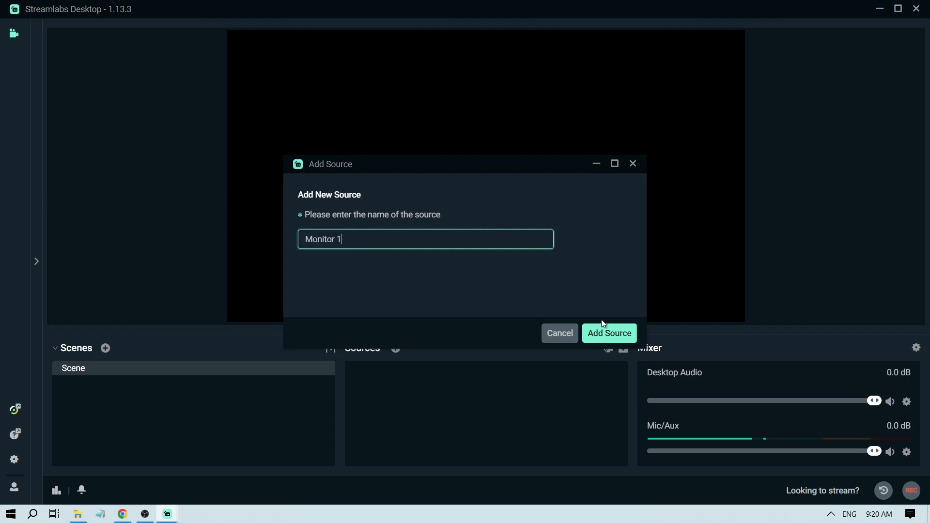
{"action": "left_click", "coordinate": [609, 333]}
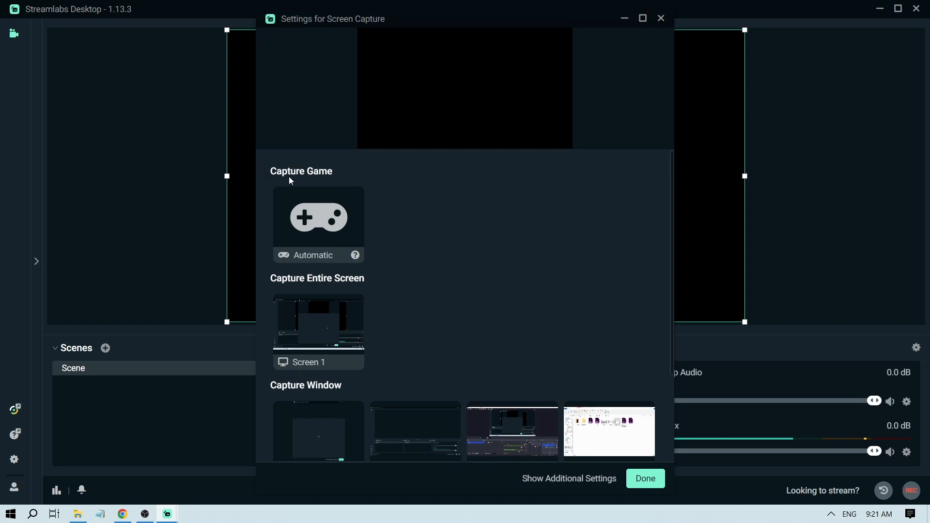
{"action": "mouse_move", "coordinate": [329, 289]}
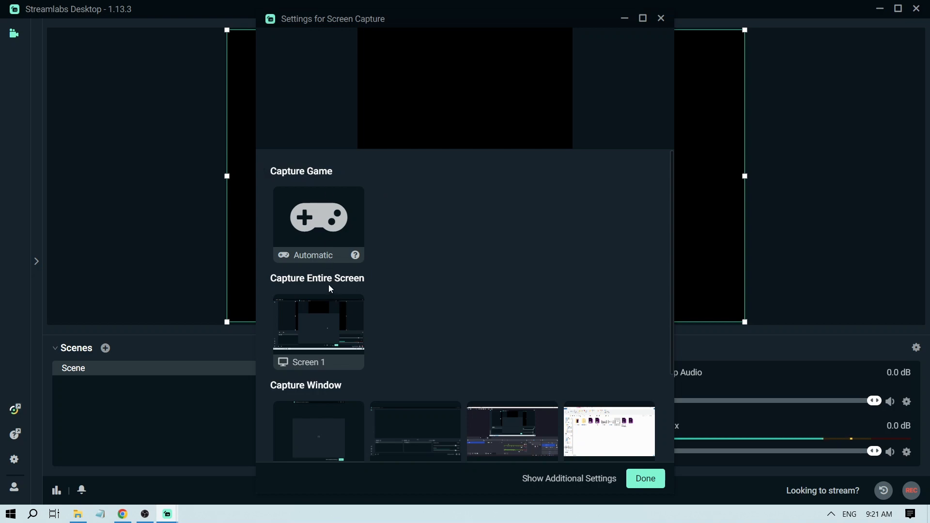
- Set Monitor 1 to capture the entire Screen 1 so the desktop appears in the preview
{"action": "scroll", "scroll_direction": "down", "scroll_amount": 3}
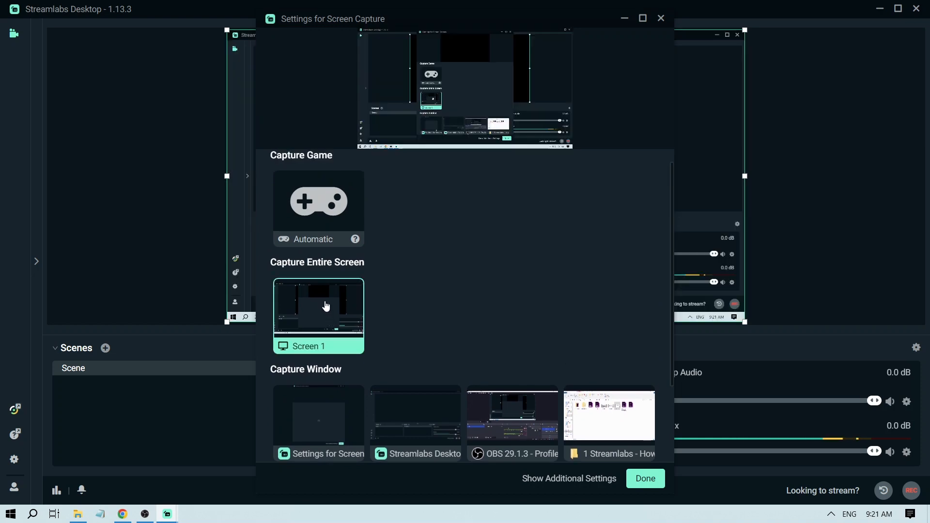
{"action": "left_click", "coordinate": [646, 478]}
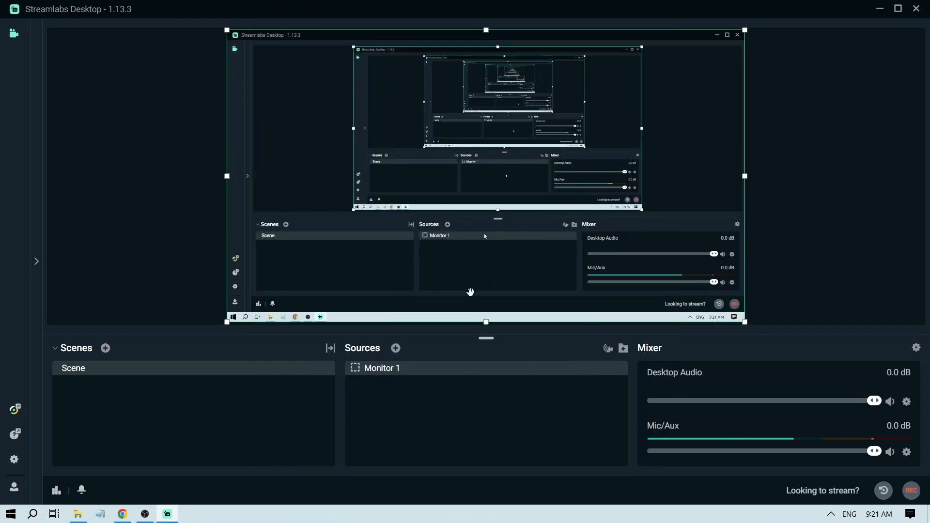
{"action": "mouse_move", "coordinate": [558, 423]}
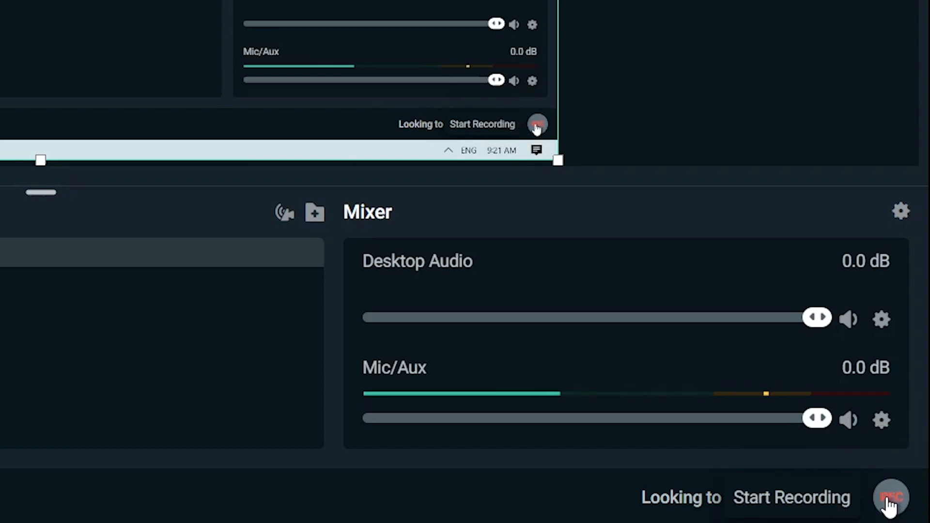
- Start a screen recording with REC, then stop it
{"action": "left_click", "coordinate": [890, 496]}
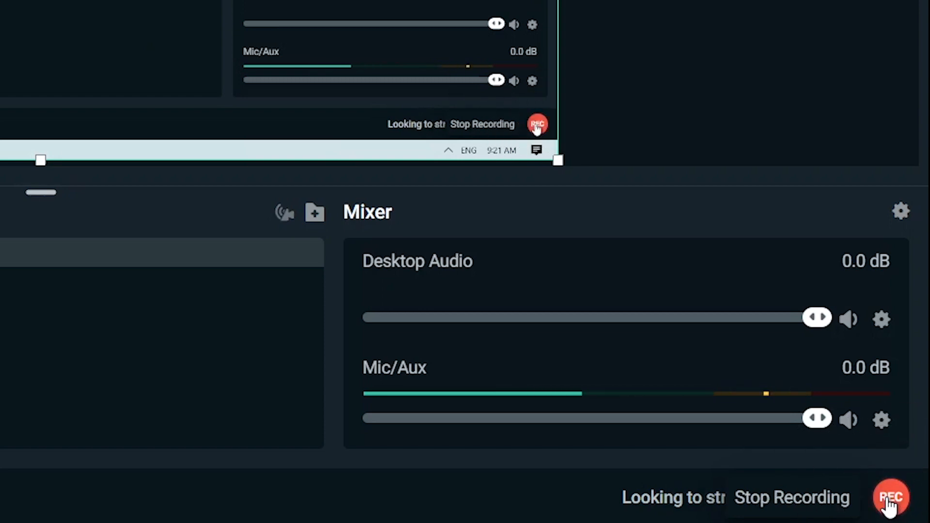
{"action": "left_click", "coordinate": [893, 498]}
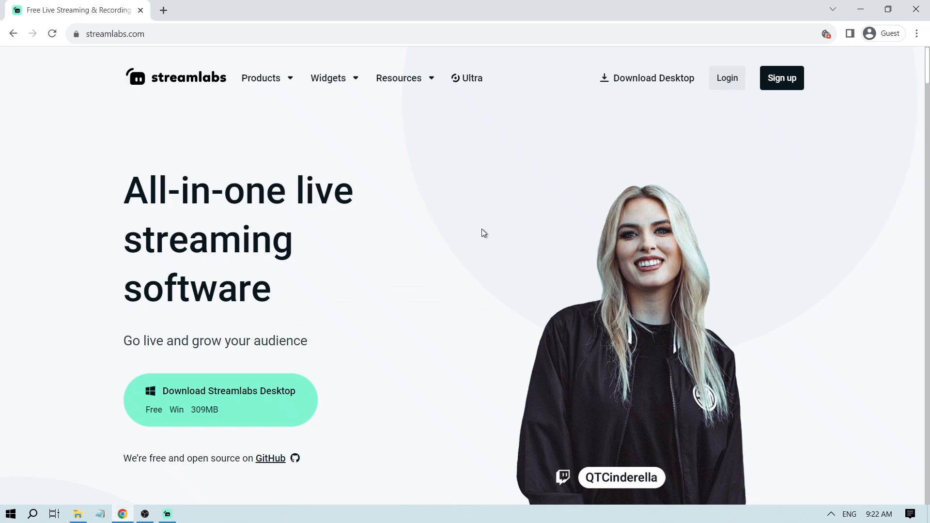
- Go to YouTube and search for 'altero niwel c'
{"action": "type", "text": "youtube."}
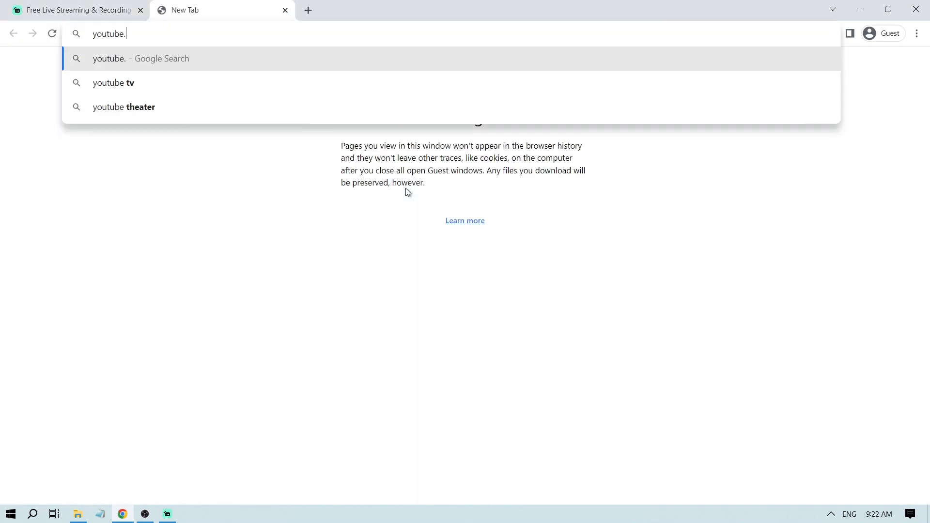
{"action": "key", "text": "Enter"}
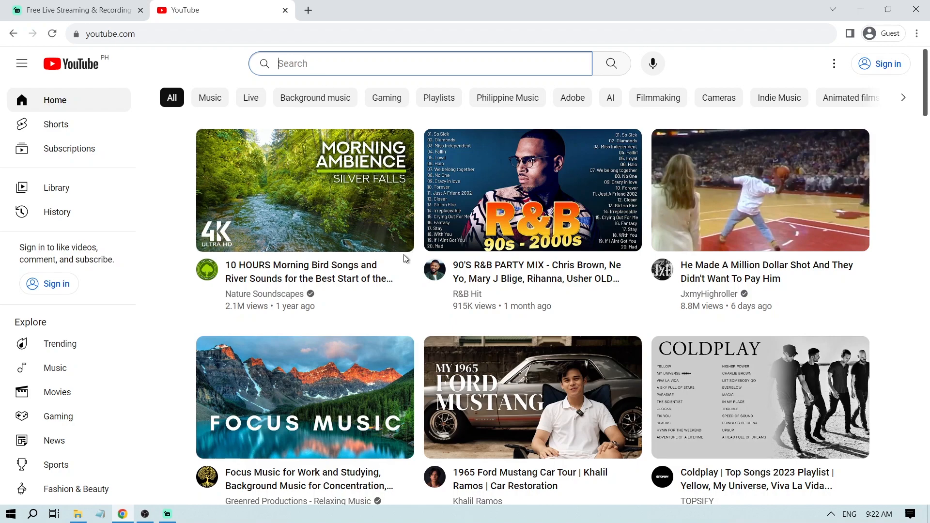
{"action": "scroll", "scroll_direction": "down", "scroll_amount": 3}
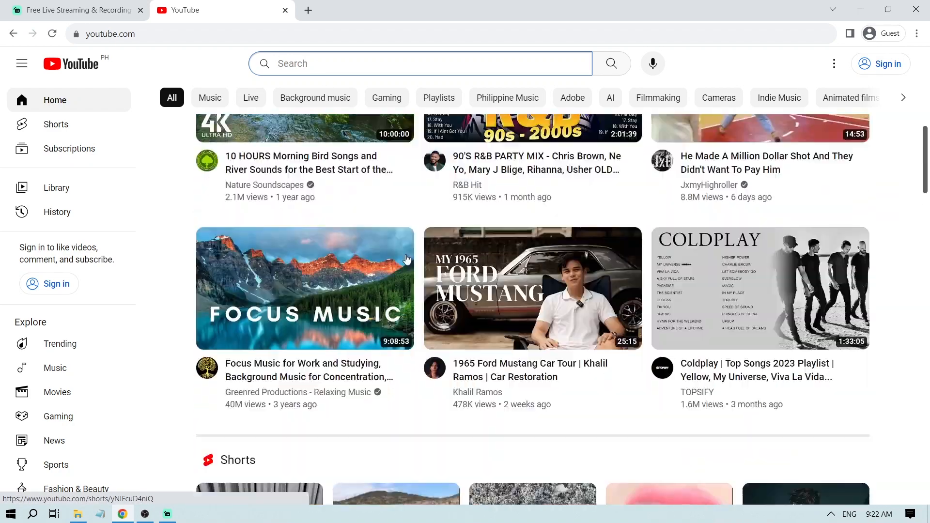
{"action": "scroll", "scroll_direction": "down", "scroll_amount": 3}
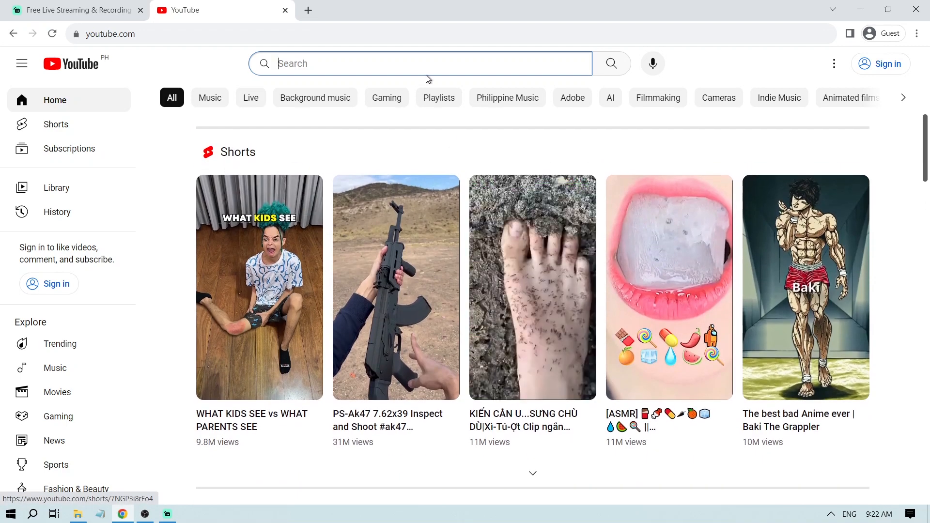
{"action": "type", "text": "altero niwel c"}
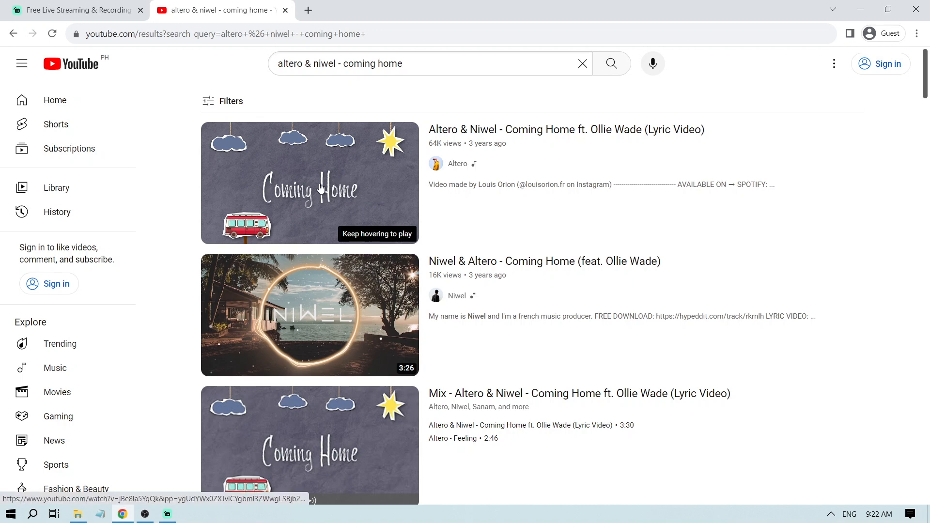
- Play the Altero & Niwel Coming Home ft. Ollie Wade lyric video and view its playback settings
{"action": "left_click", "coordinate": [321, 188]}
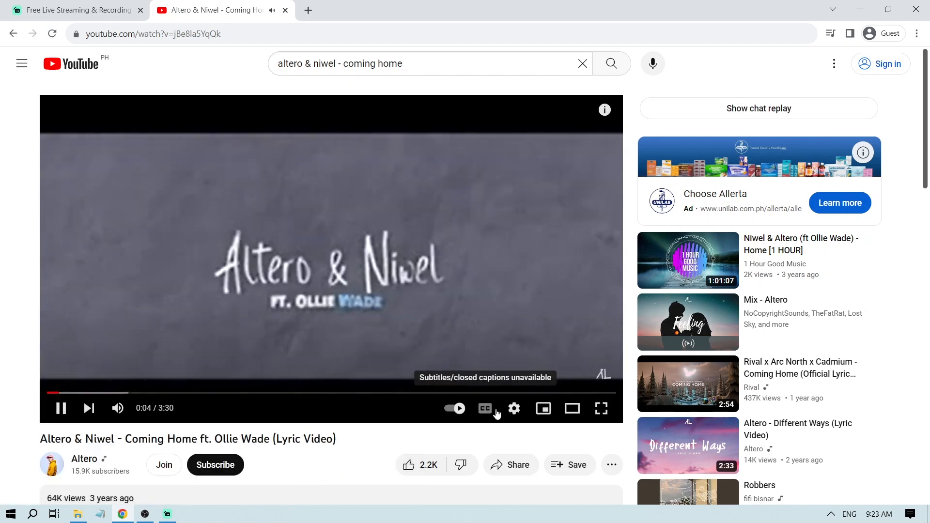
{"action": "left_click", "coordinate": [513, 408]}
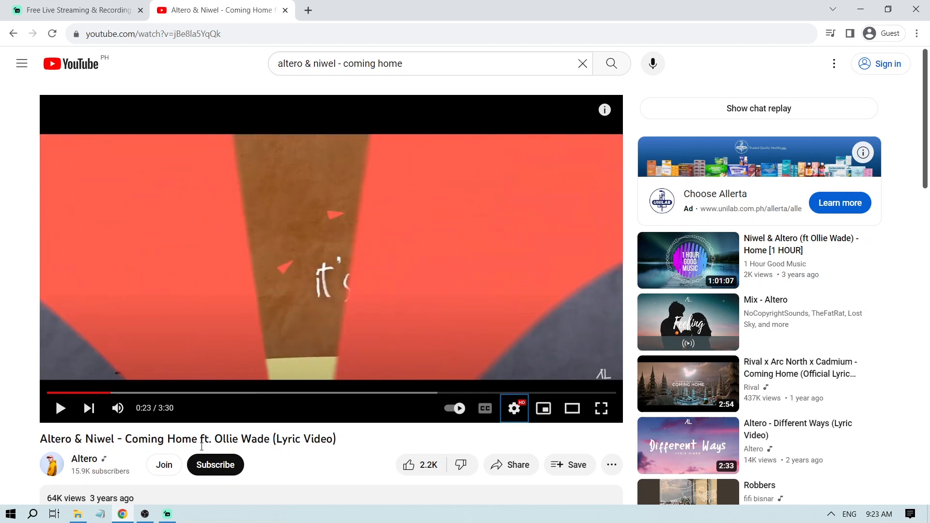
{"action": "left_click", "coordinate": [167, 513]}
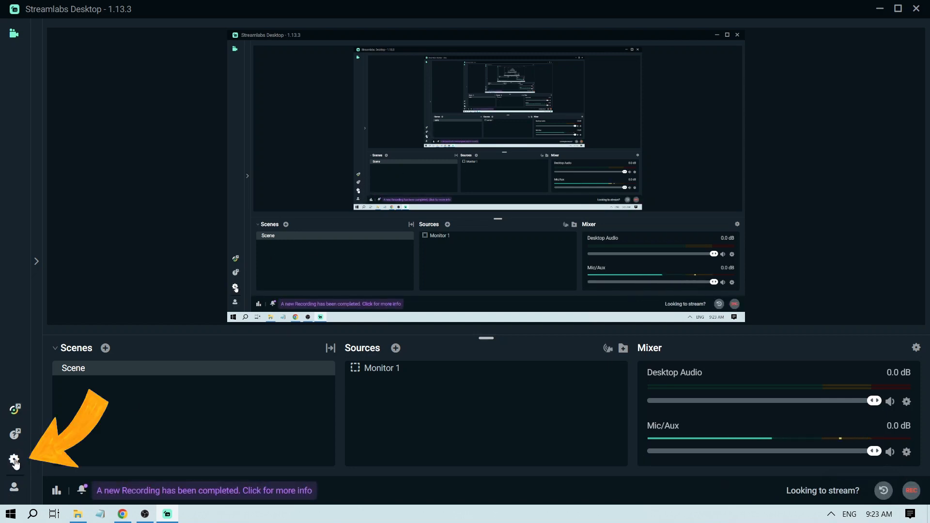
- In Settings > Output, select the Recording Path to see where recordings are saved and their format
{"action": "left_click", "coordinate": [13, 459]}
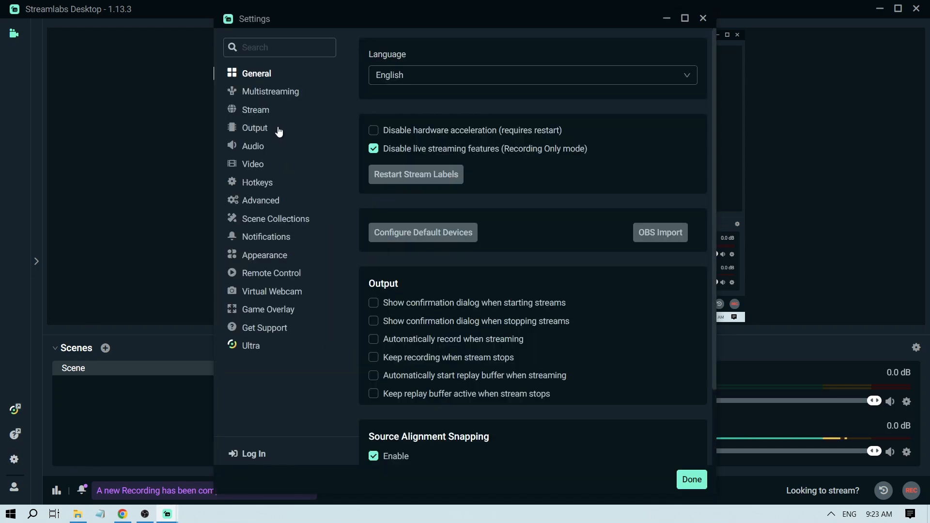
{"action": "left_click", "coordinate": [254, 128]}
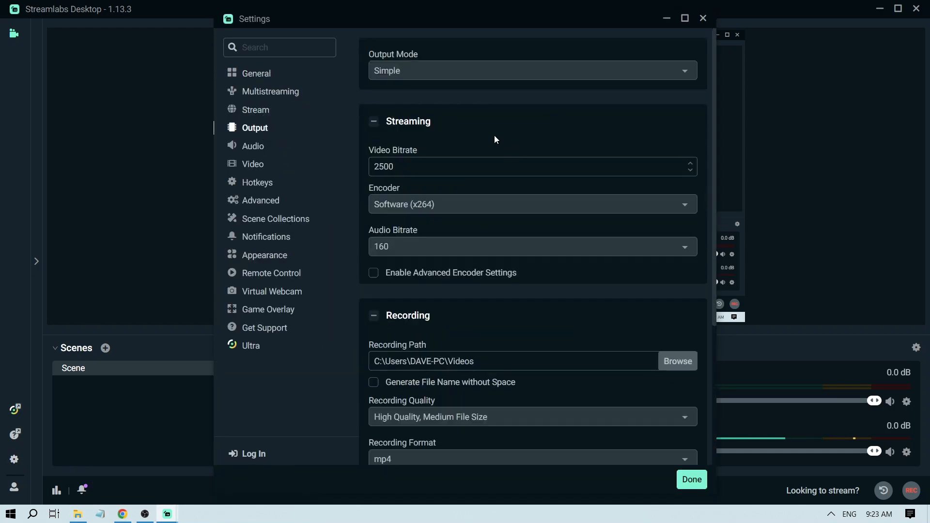
{"action": "left_click", "coordinate": [493, 272]}
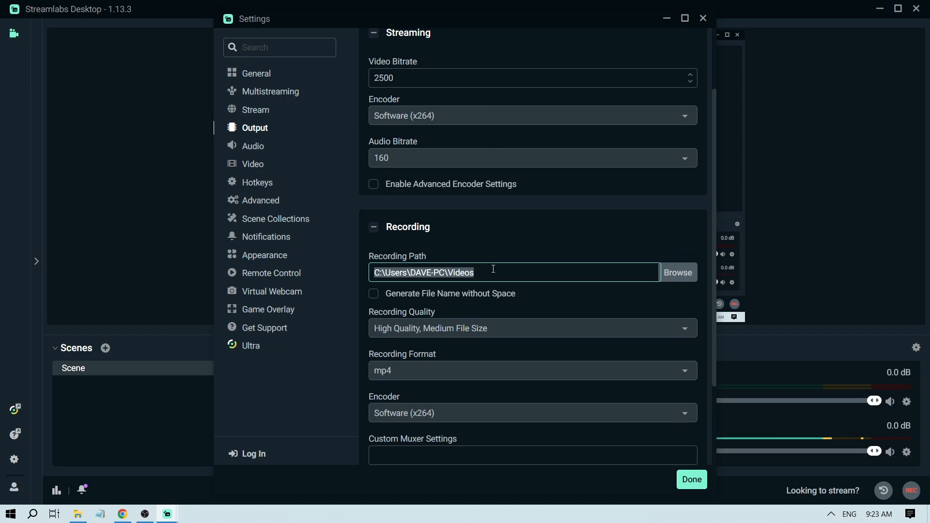
{"action": "mouse_move", "coordinate": [417, 234]}
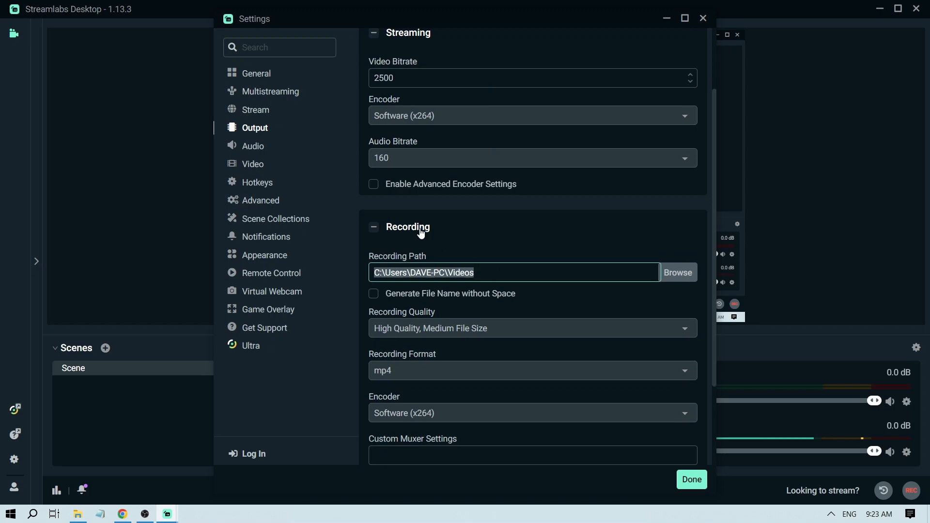
{"action": "left_click", "coordinate": [486, 273]}
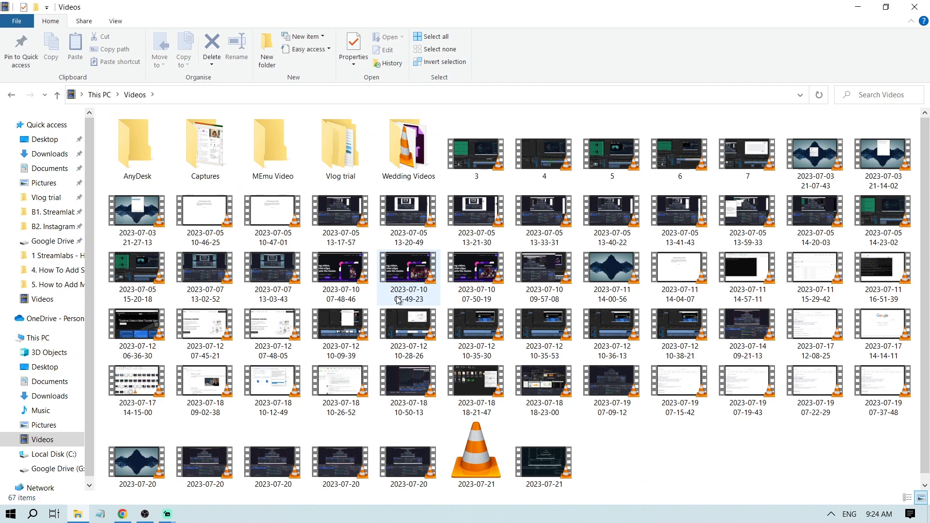
{"action": "left_click", "coordinate": [543, 461]}
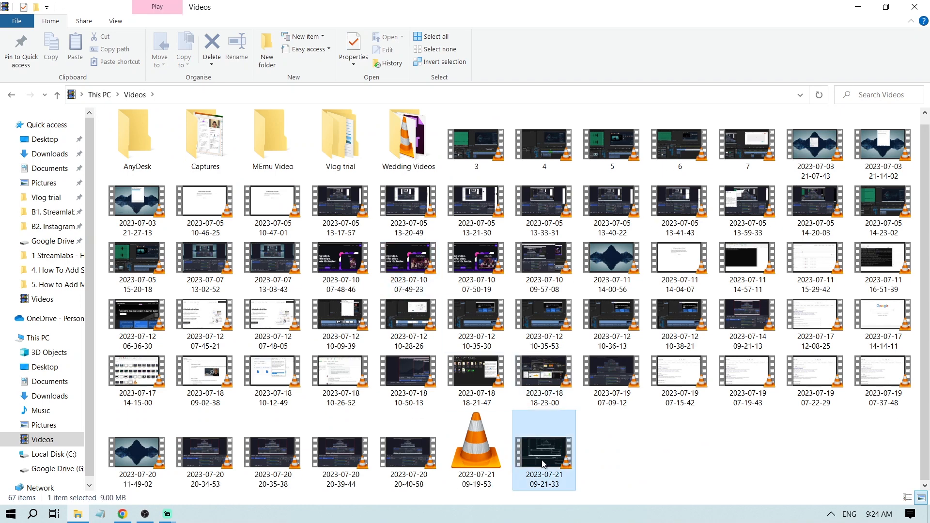
{"action": "right_click", "coordinate": [544, 463]}
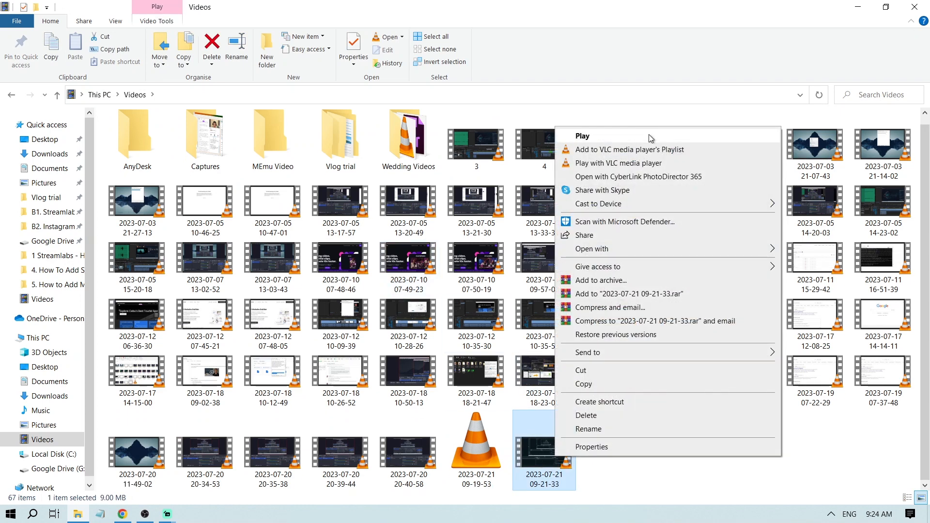
{"action": "left_click", "coordinate": [618, 163]}
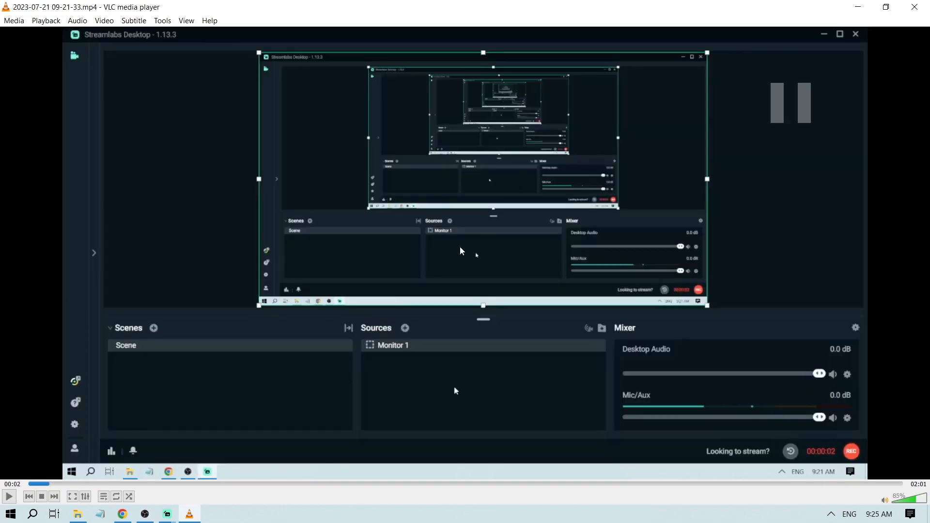
- Resume playback and jump ahead to around 01:31 to confirm the YouTube video was captured
{"action": "left_click", "coordinate": [9, 496]}
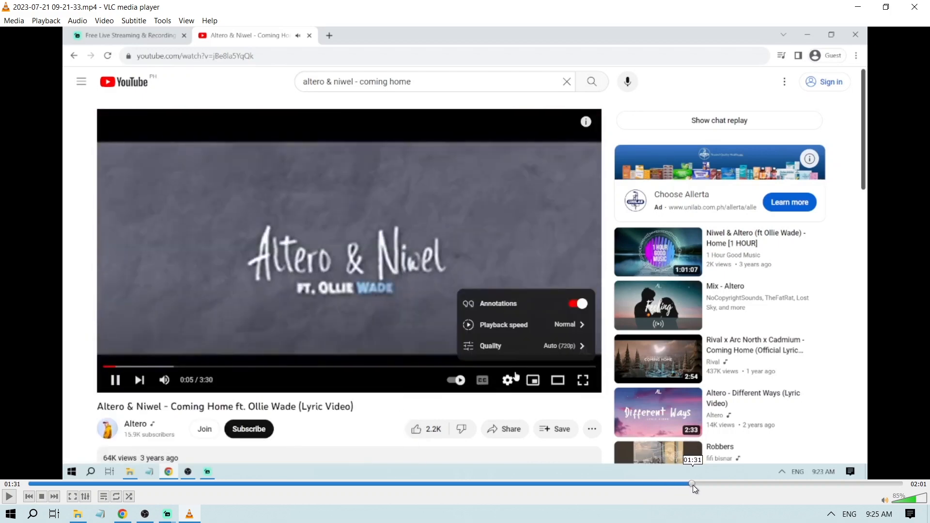
{"action": "left_click", "coordinate": [490, 346]}
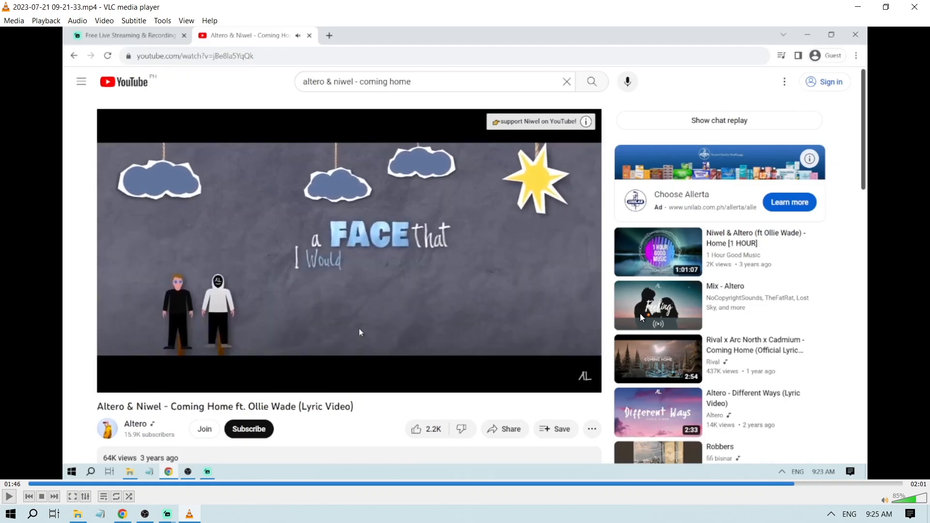
{"action": "mouse_move", "coordinate": [651, 304]}
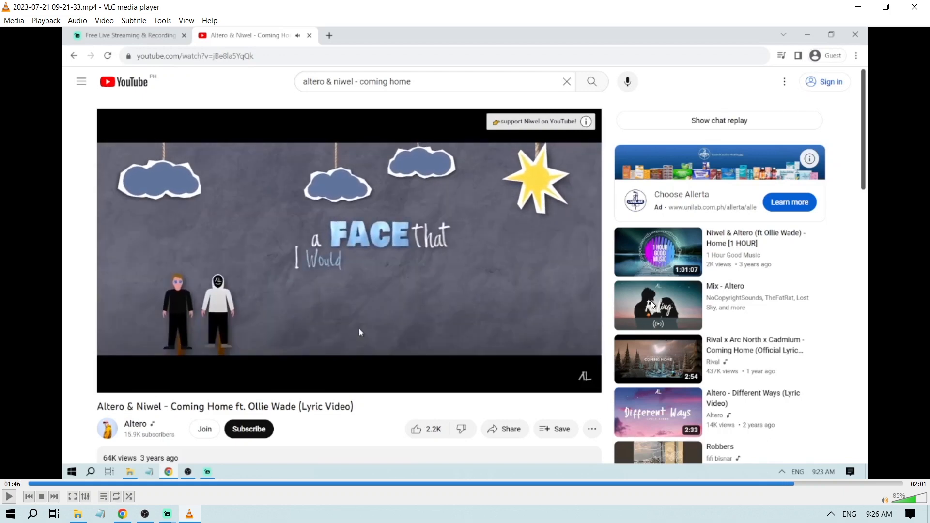
- View the Streamlabs Ultra page and scroll through its Desktop and Mobile Ultra creator apps
{"action": "left_click", "coordinate": [124, 35]}
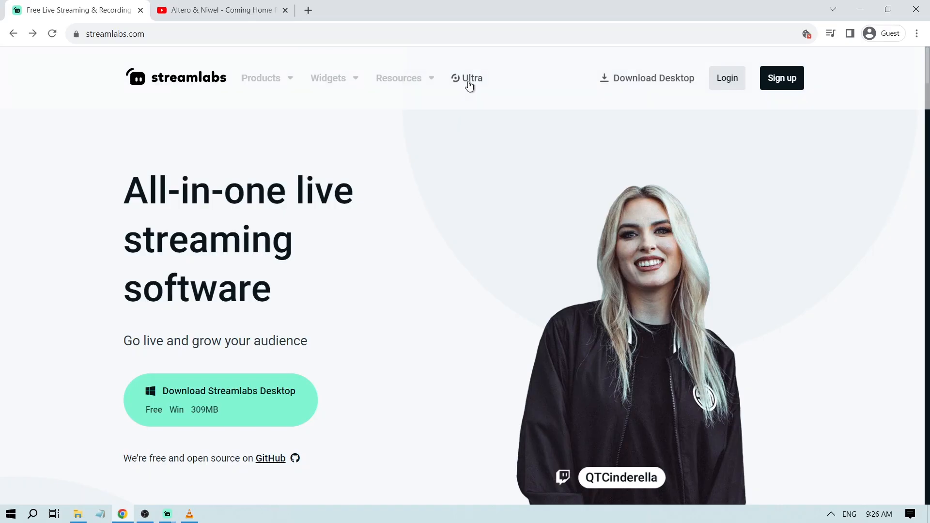
{"action": "left_click", "coordinate": [472, 77]}
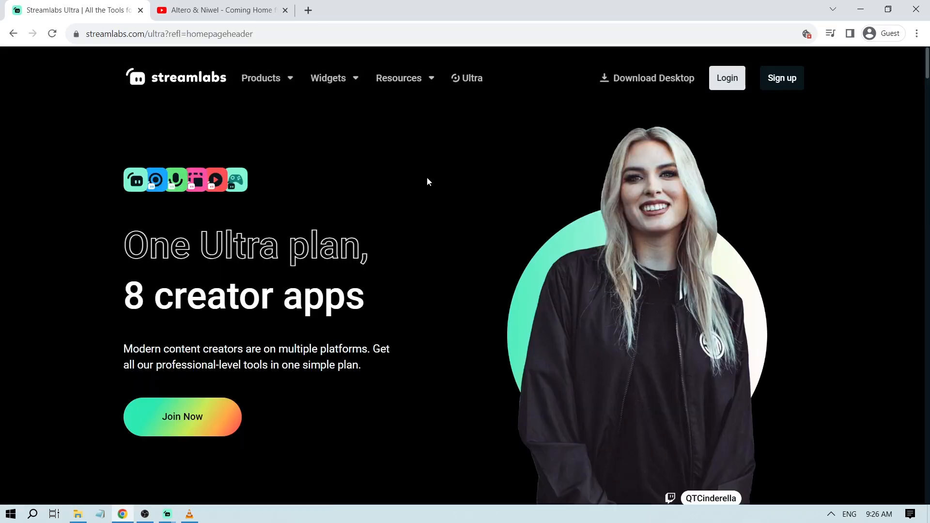
{"action": "scroll", "scroll_direction": "down", "scroll_amount": 3}
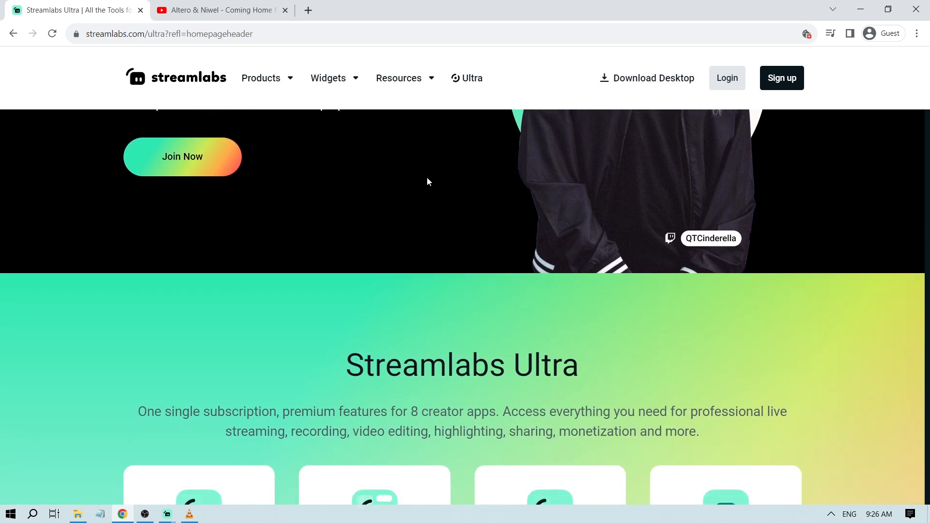
{"action": "scroll", "scroll_direction": "down", "scroll_amount": 3}
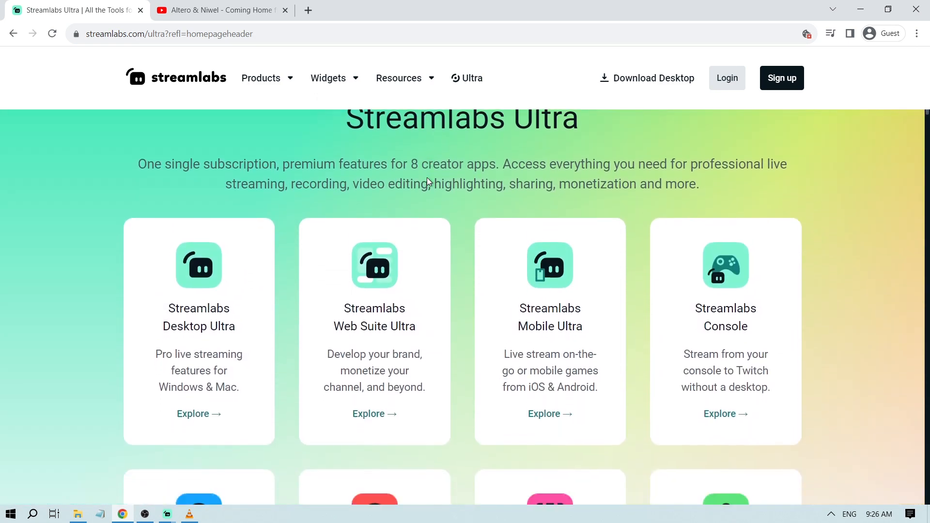
{"action": "scroll", "scroll_direction": "down", "scroll_amount": 3}
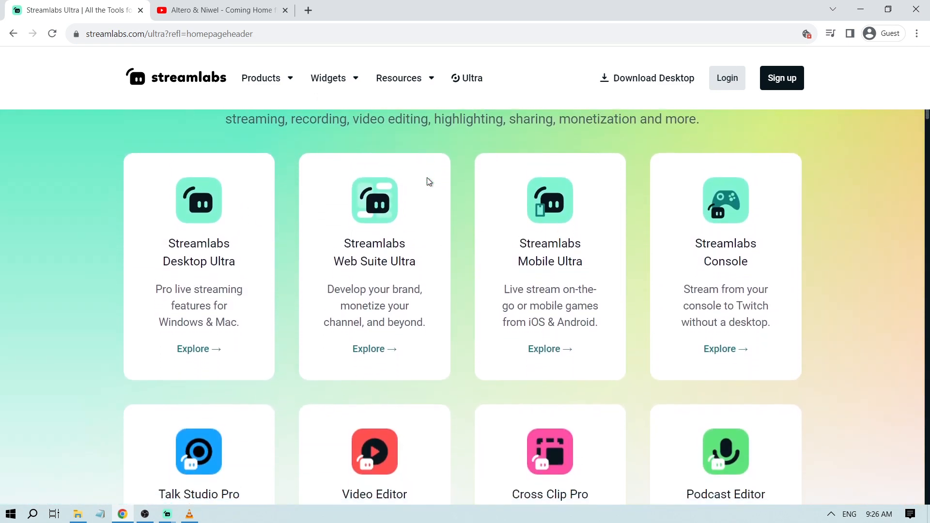
{"action": "scroll", "scroll_direction": "down", "scroll_amount": 3}
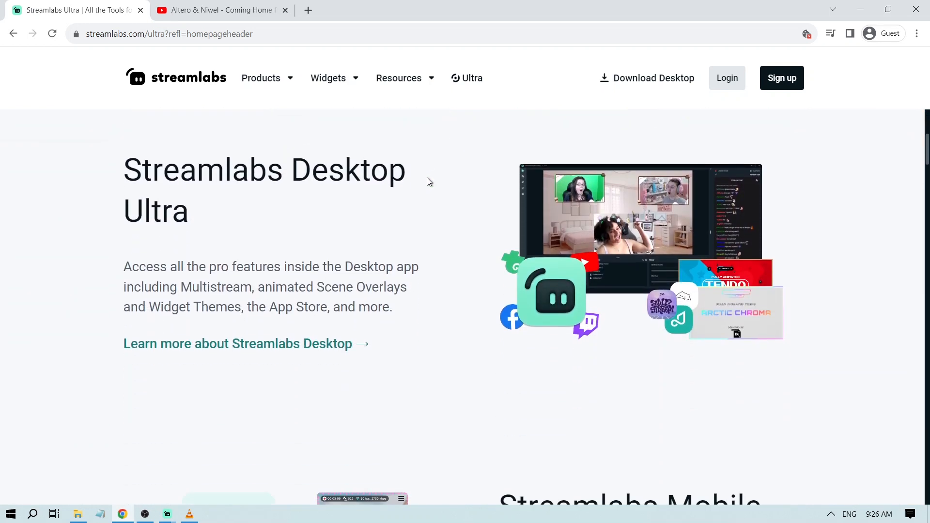
{"action": "scroll", "scroll_direction": "down", "scroll_amount": 3}
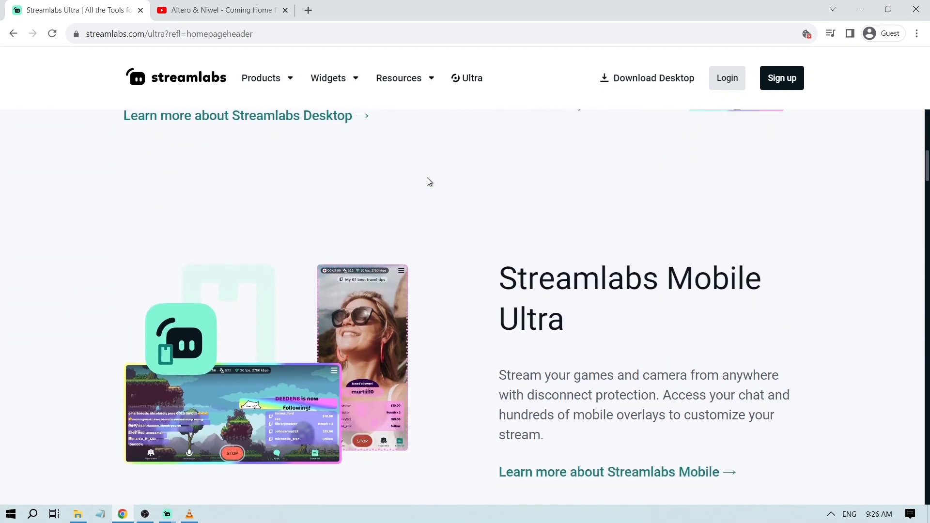